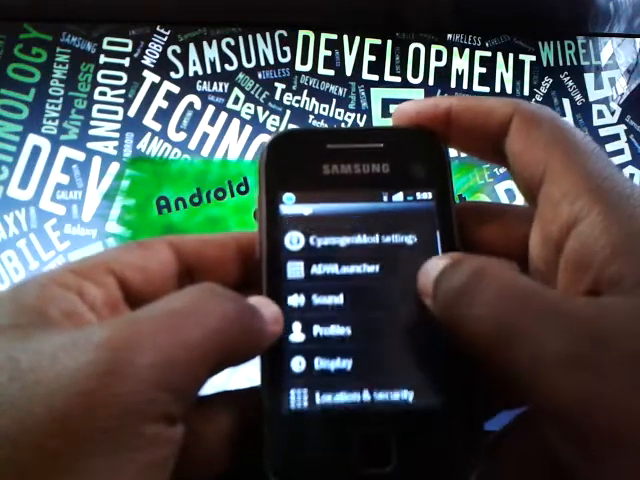
scroll("down", 3)
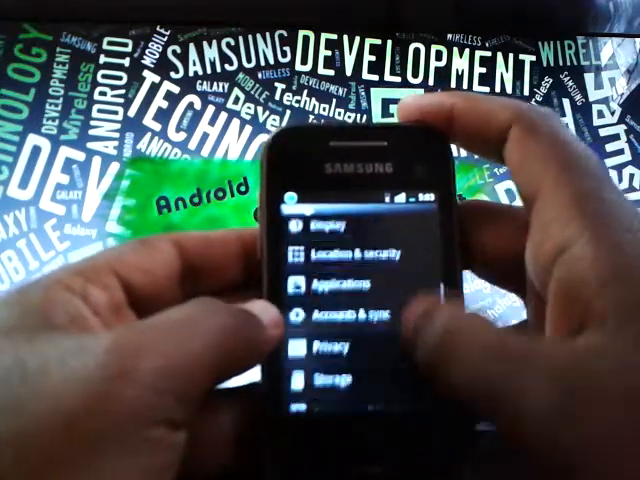